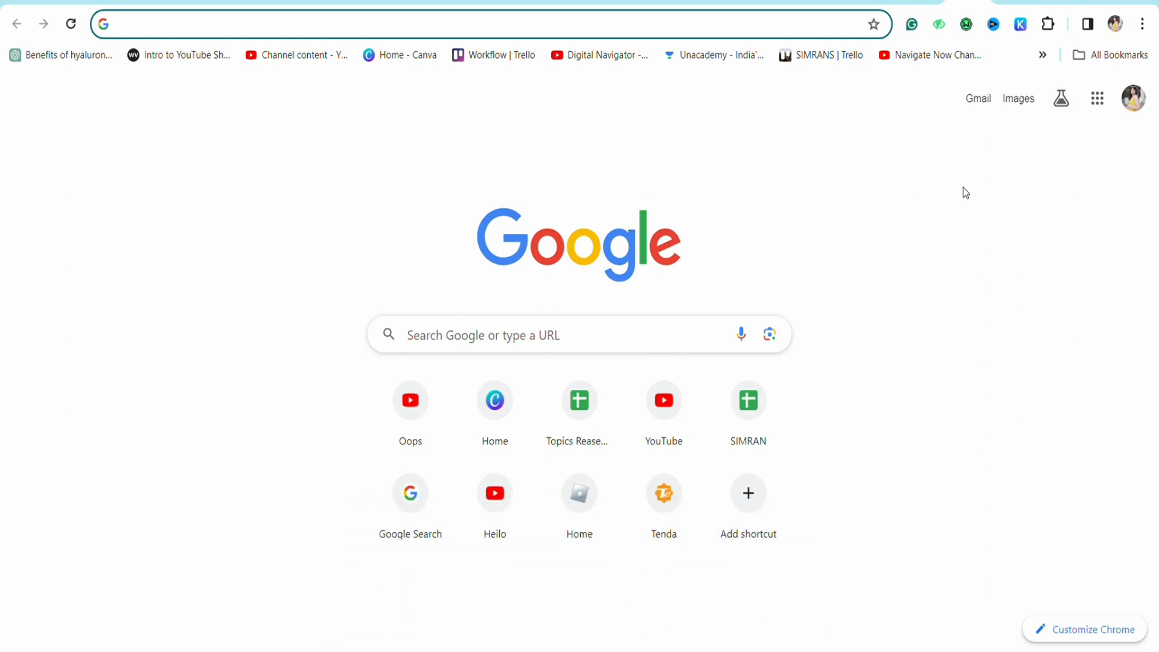
click(480, 23)
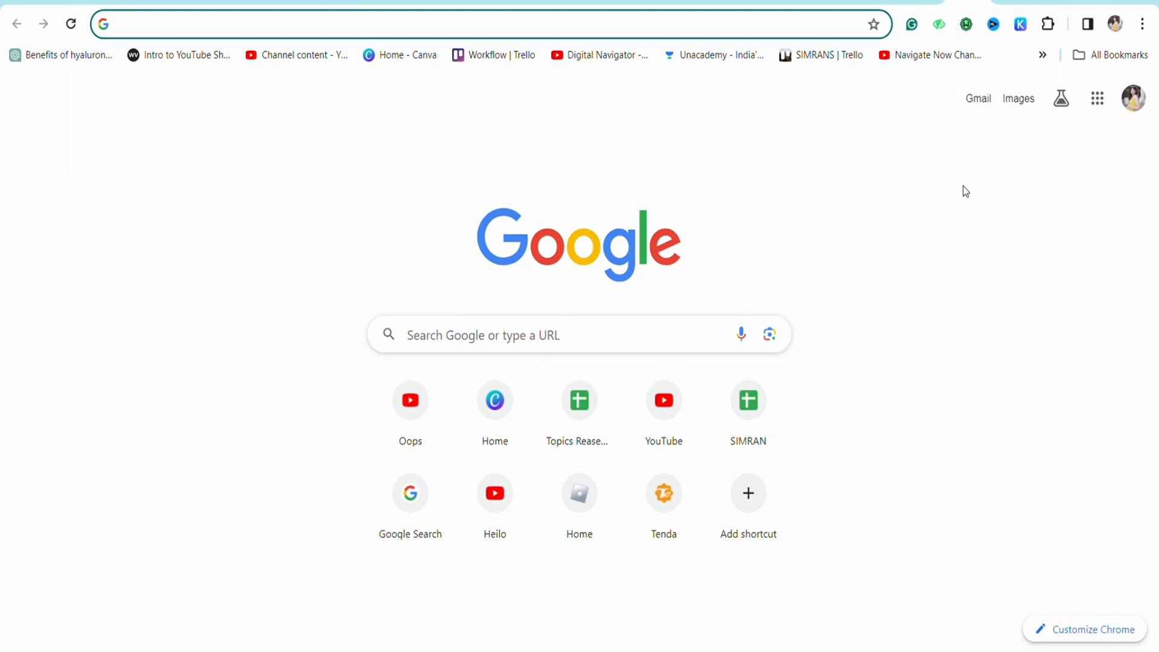
mouse_move(986, 231)
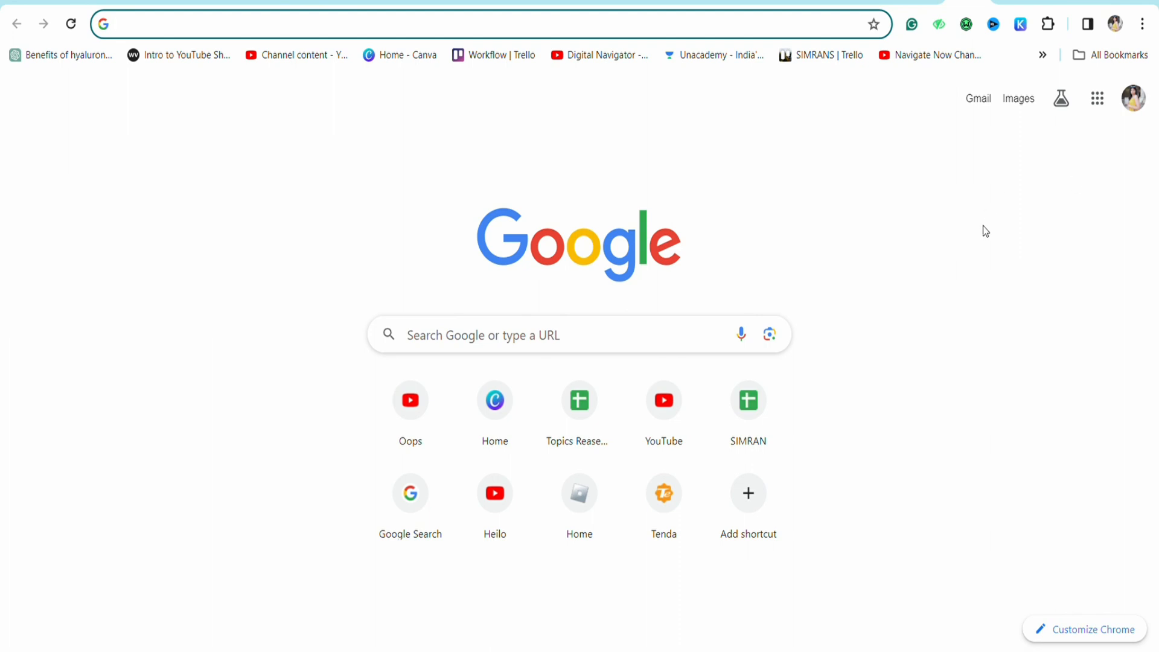
click(488, 23)
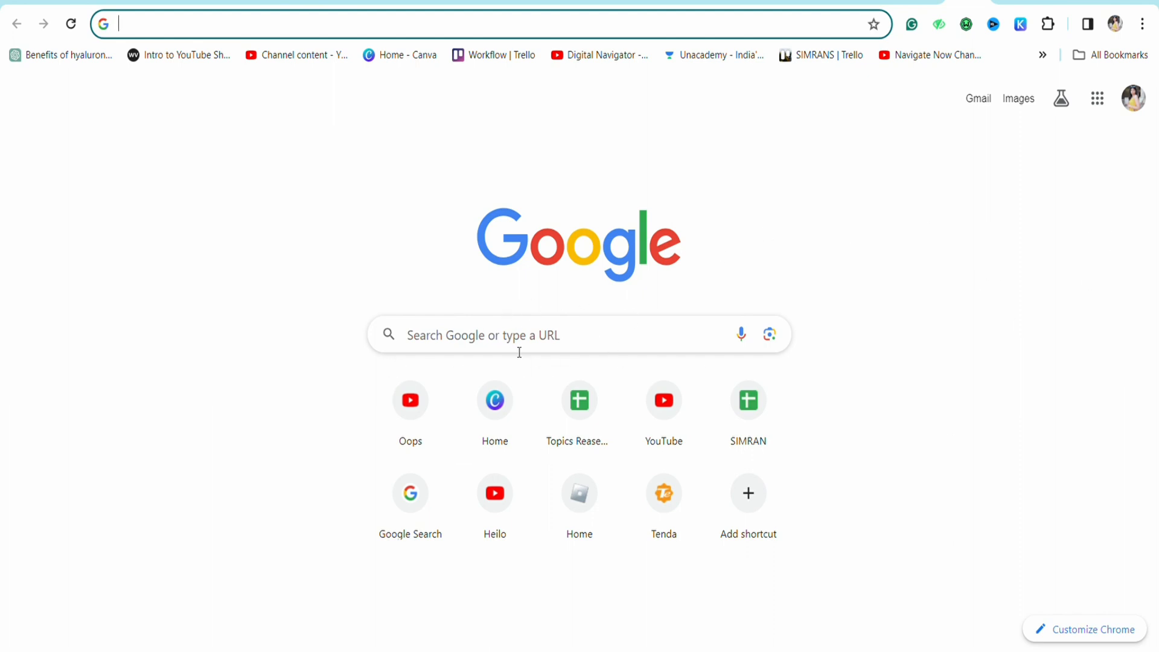
click(519, 335)
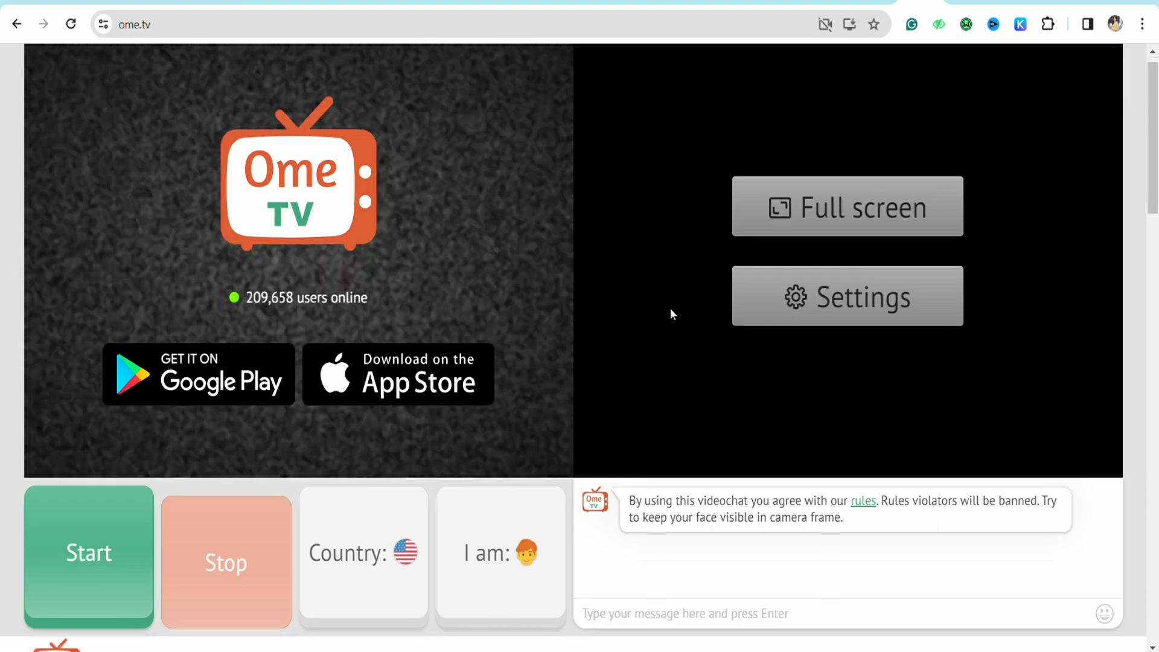
scroll(down, 3)
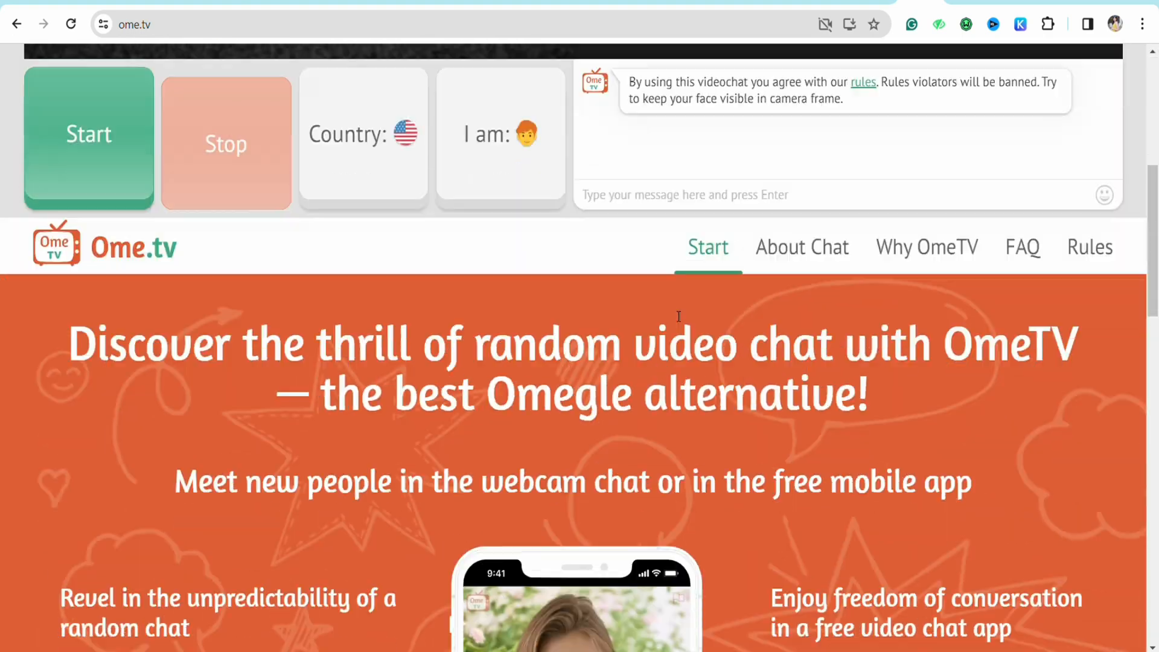